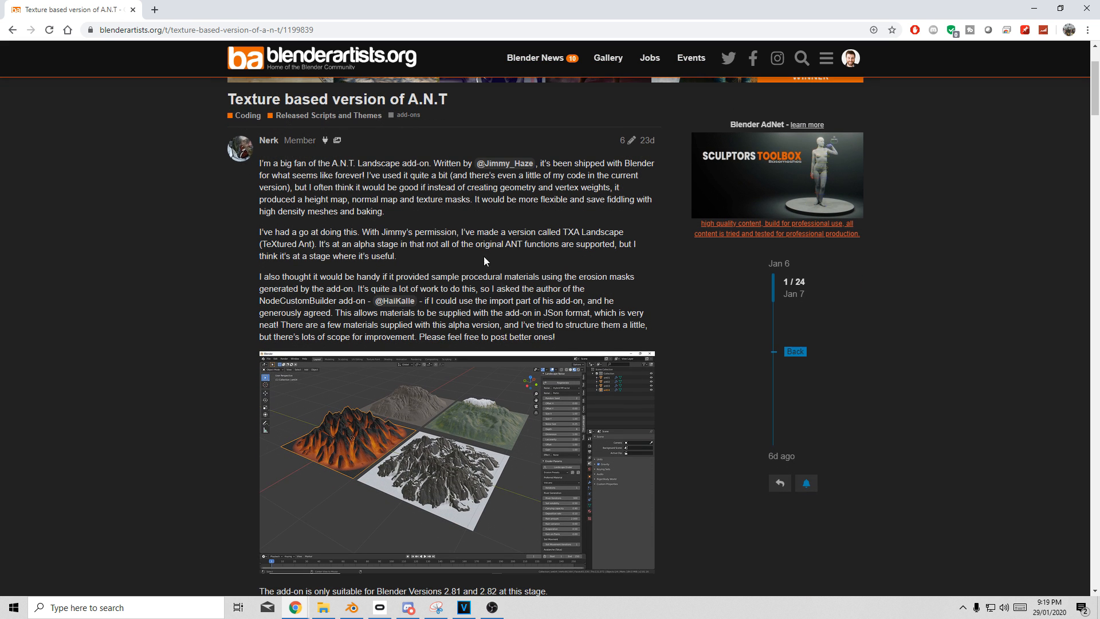
Step: Scroll down through the Blender Artists TXA Landscape forum thread
scroll("down", 3)
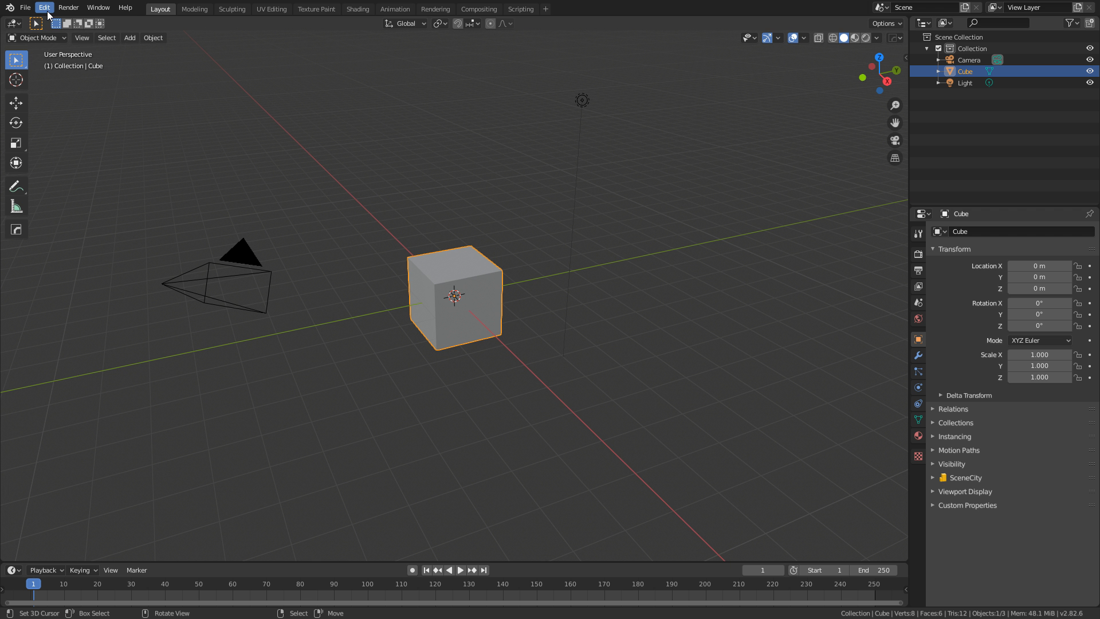
Step: Search the installed add-ons in Preferences for 'txa'
left_click(44, 7)
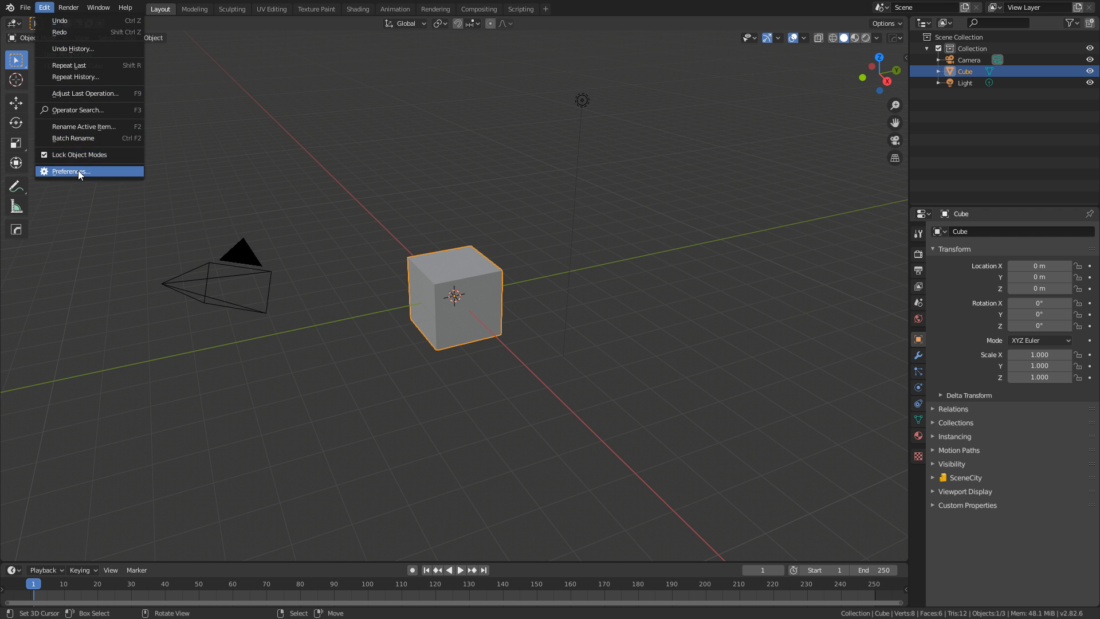
left_click(69, 171)
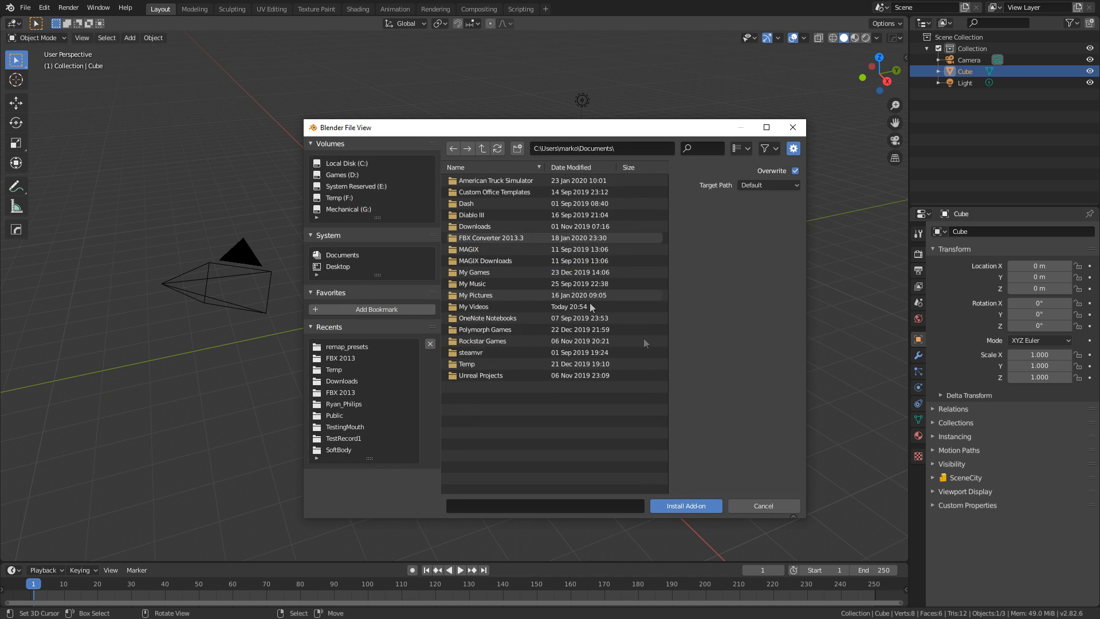
left_click(763, 506)
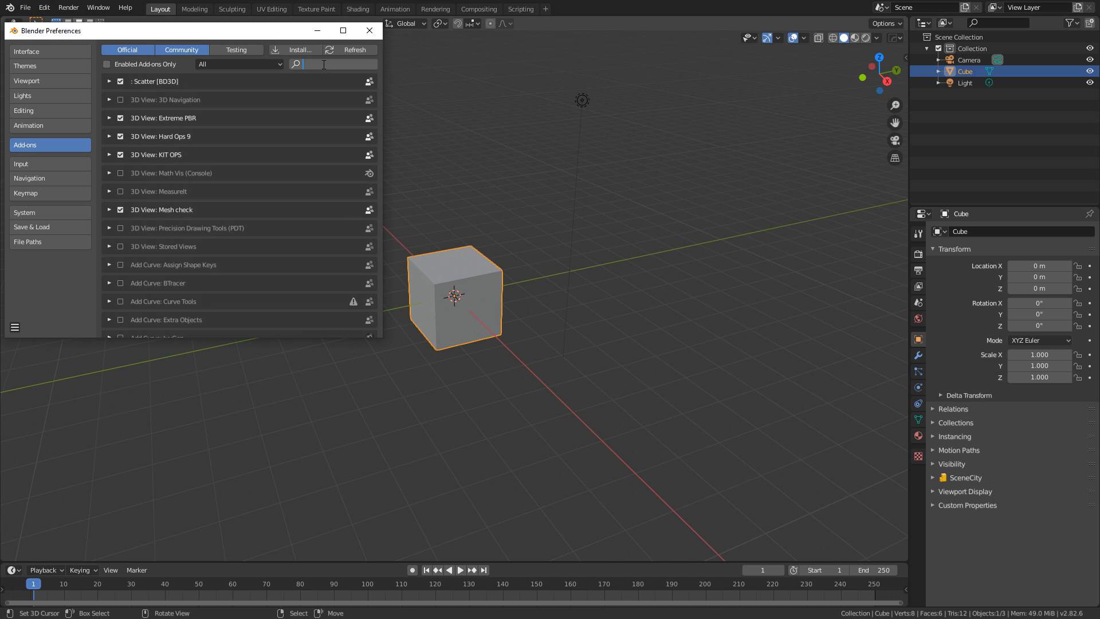
type("txa")
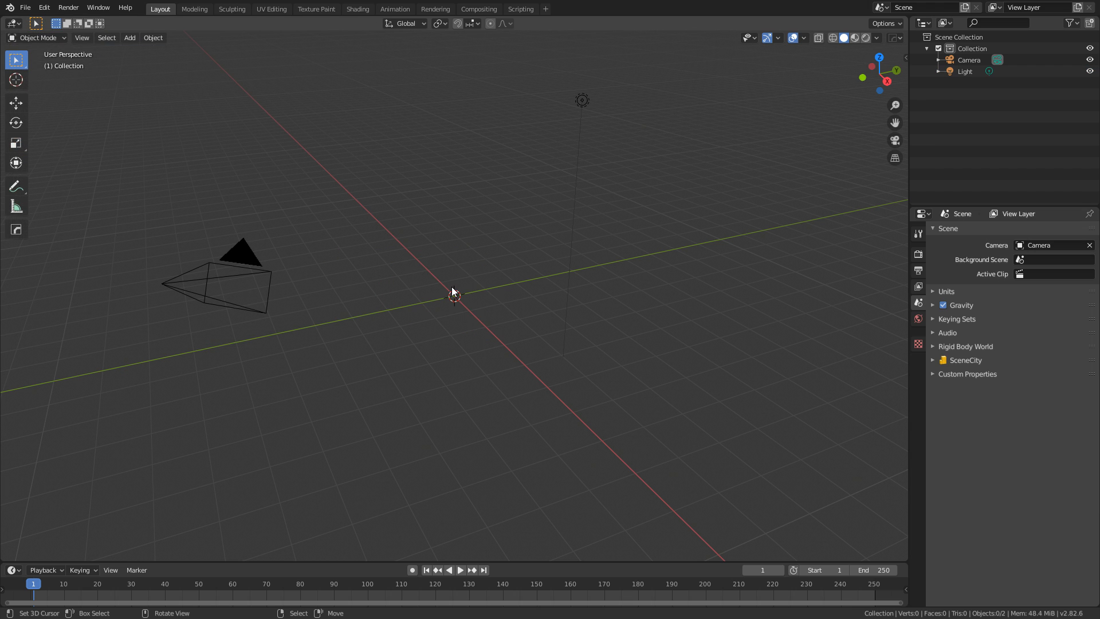
Step: Add a TXA Landscape mesh from the Add > Mesh menu
left_click(129, 38)
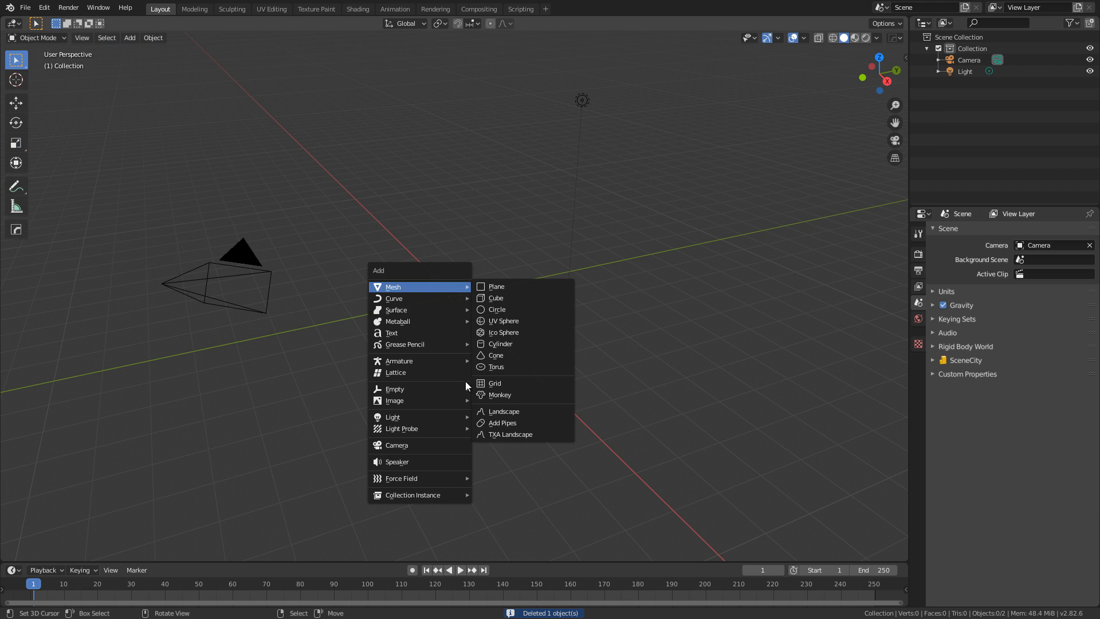
mouse_move(522, 435)
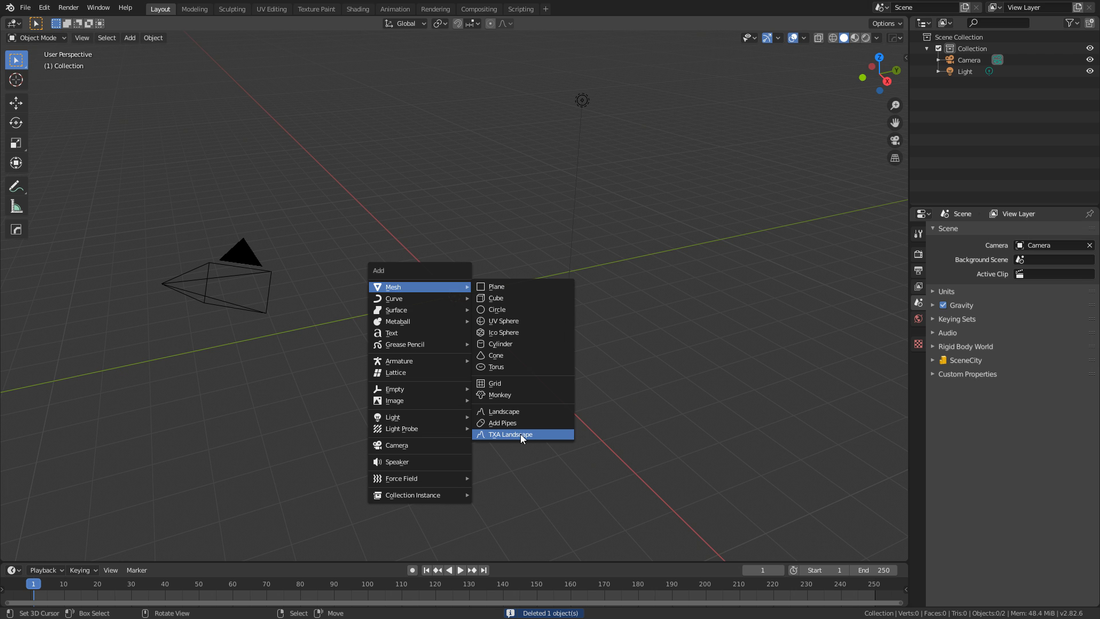
left_click(507, 433)
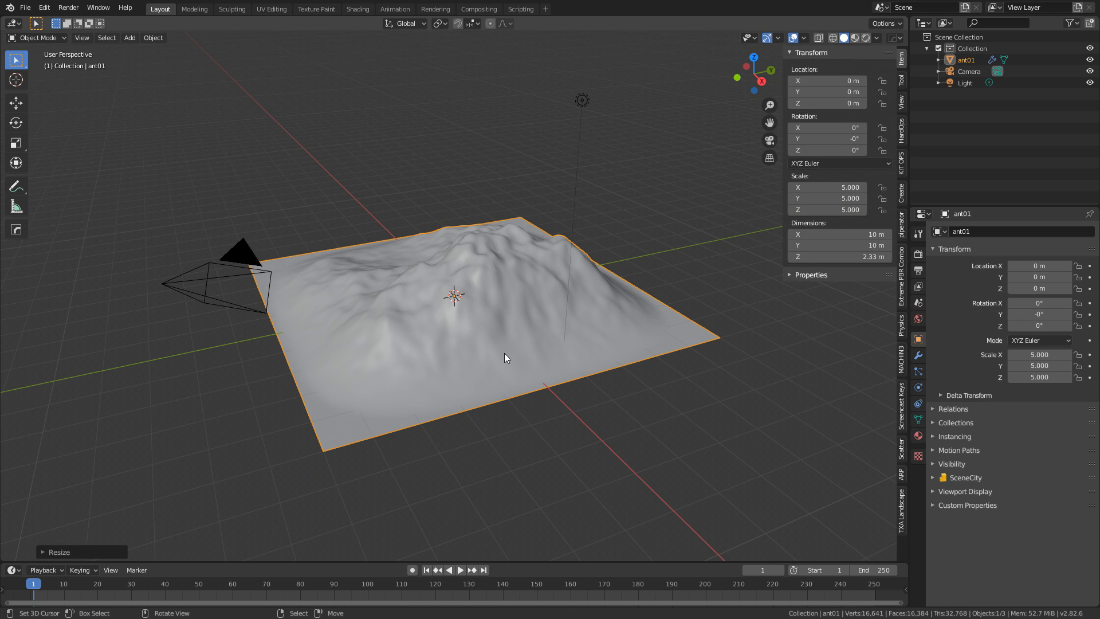
Step: Show TXA Landscape Main, Noise and Eroder Params settings, zooming and orbiting around the terrain
left_click(901, 498)
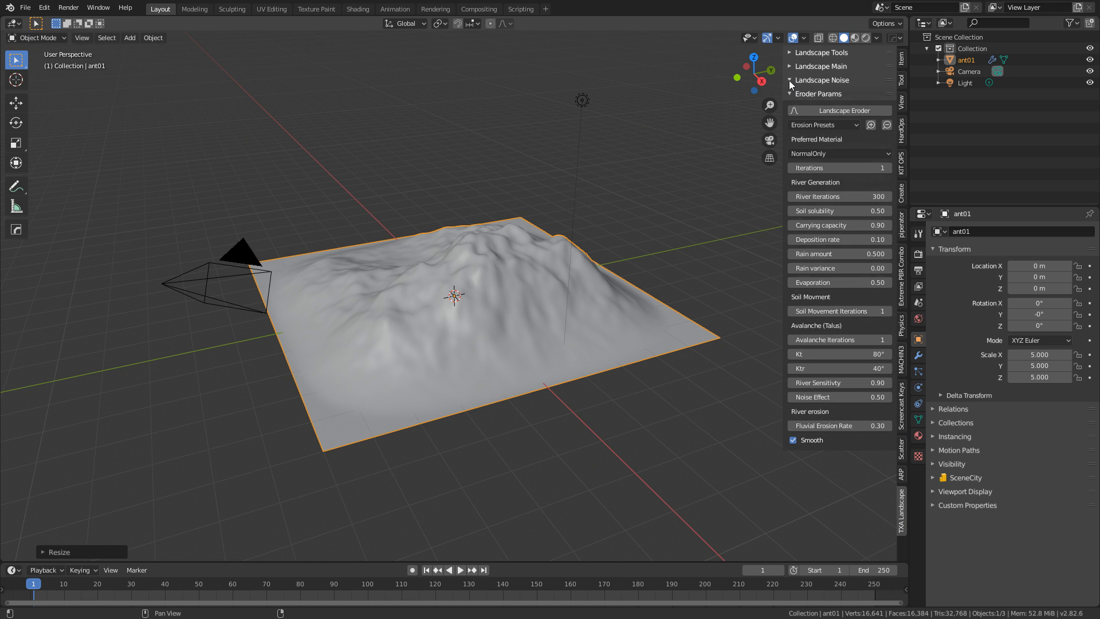
left_click(790, 66)
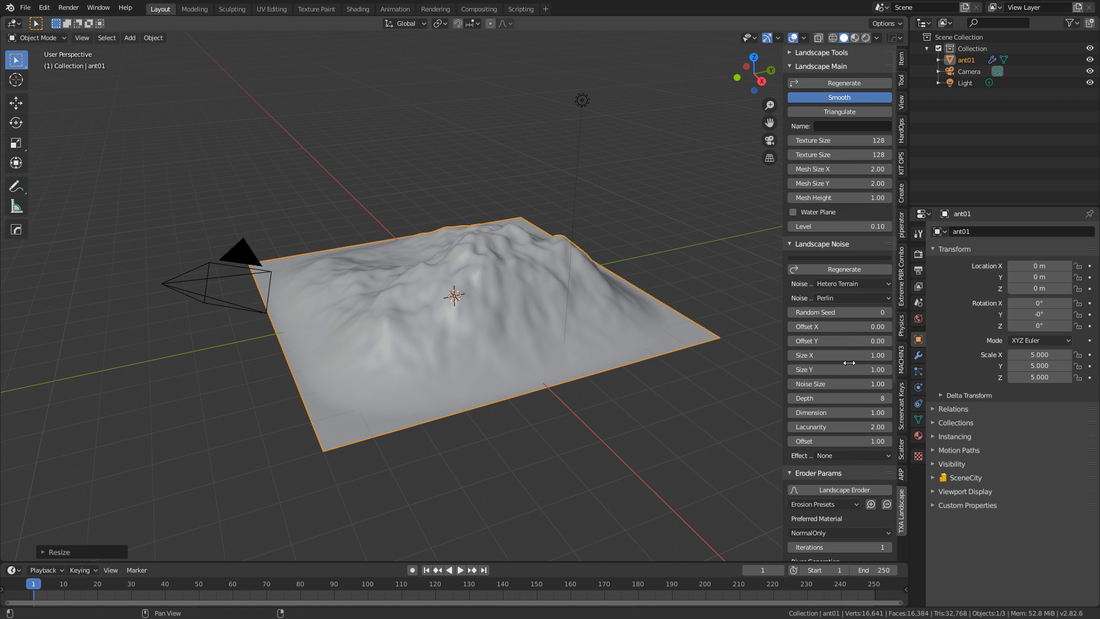
scroll("down", 3)
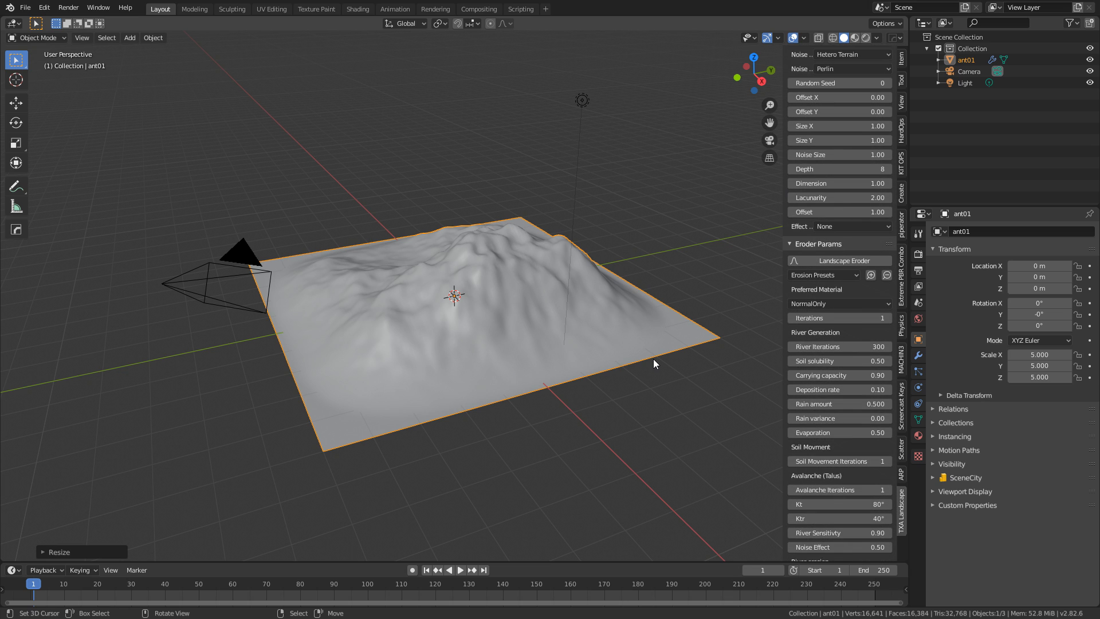
left_click_drag(653, 363, 685, 322)
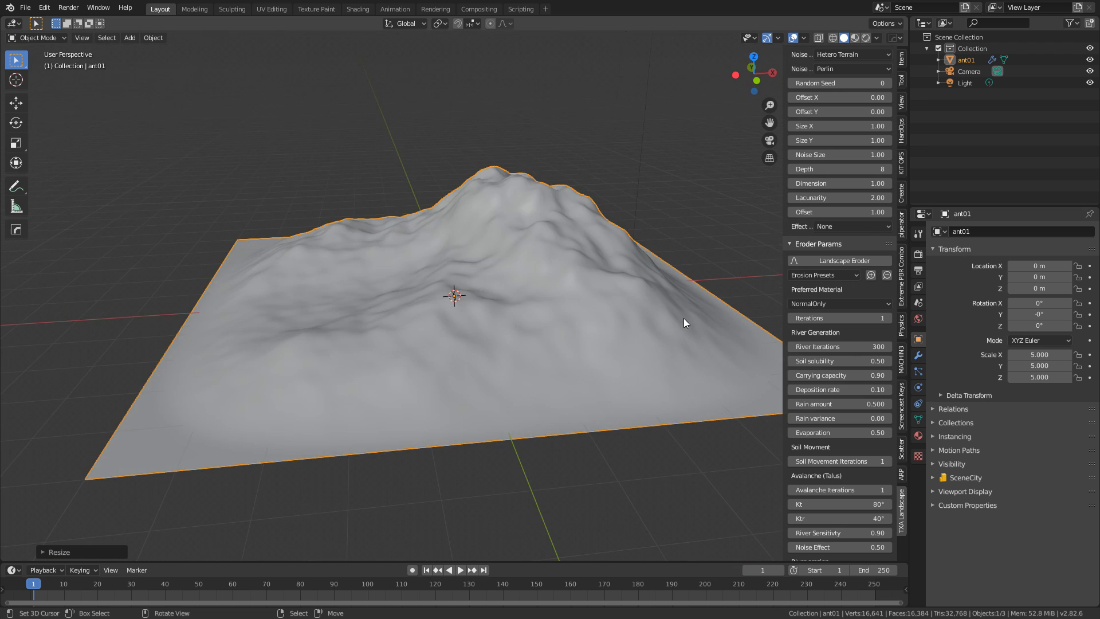
left_click_drag(684, 322, 709, 332)
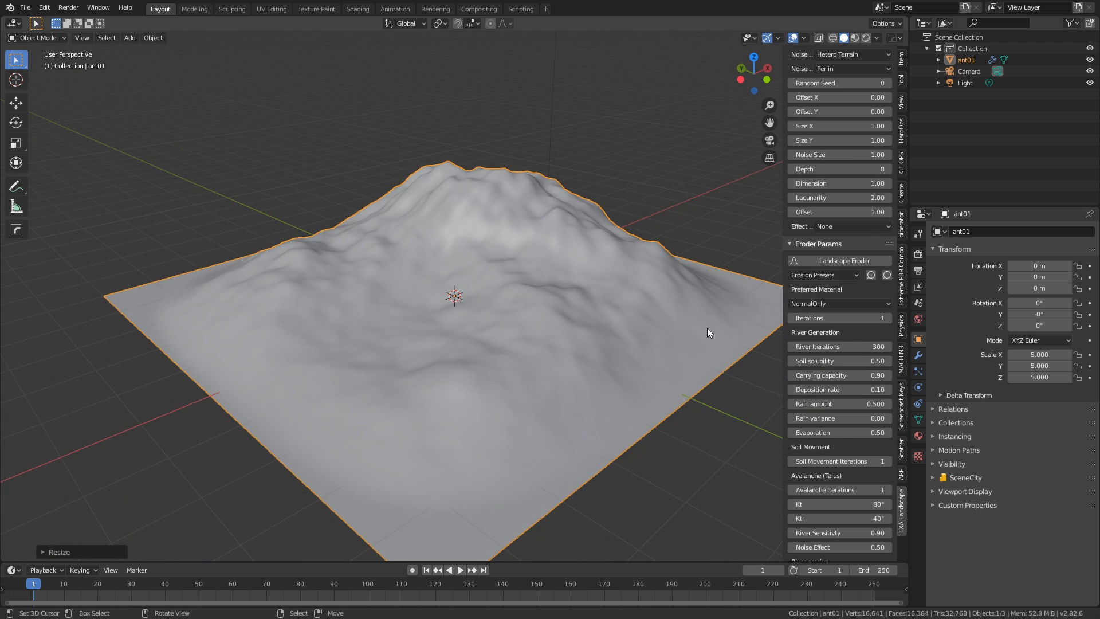
Step: Set Preferred Material to Volcano, then change it to Alpine
left_click(837, 303)
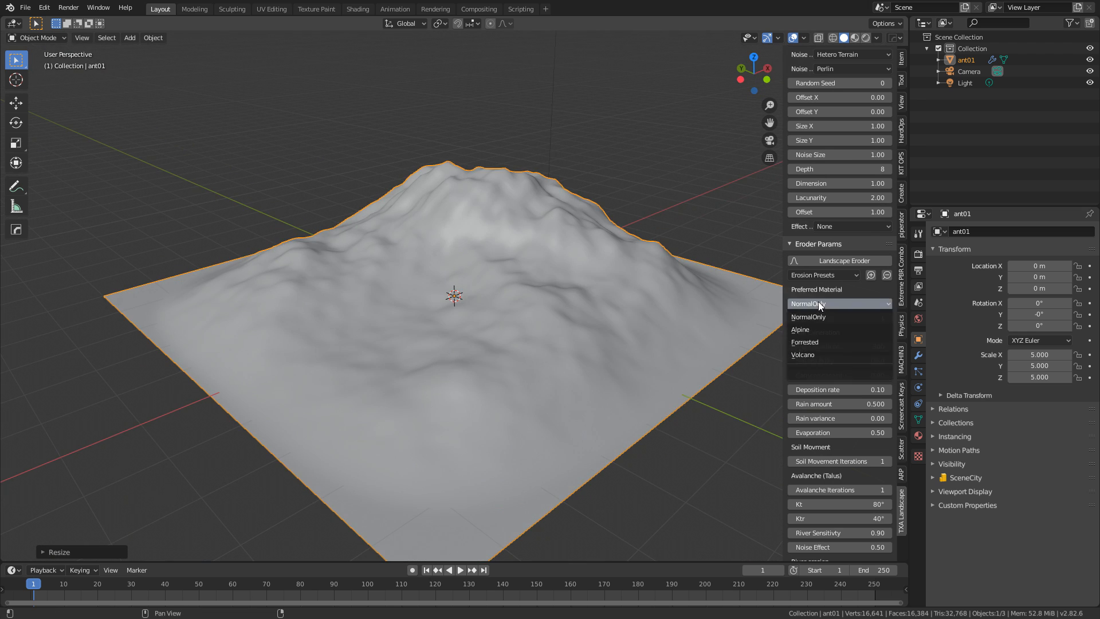
mouse_move(822, 310)
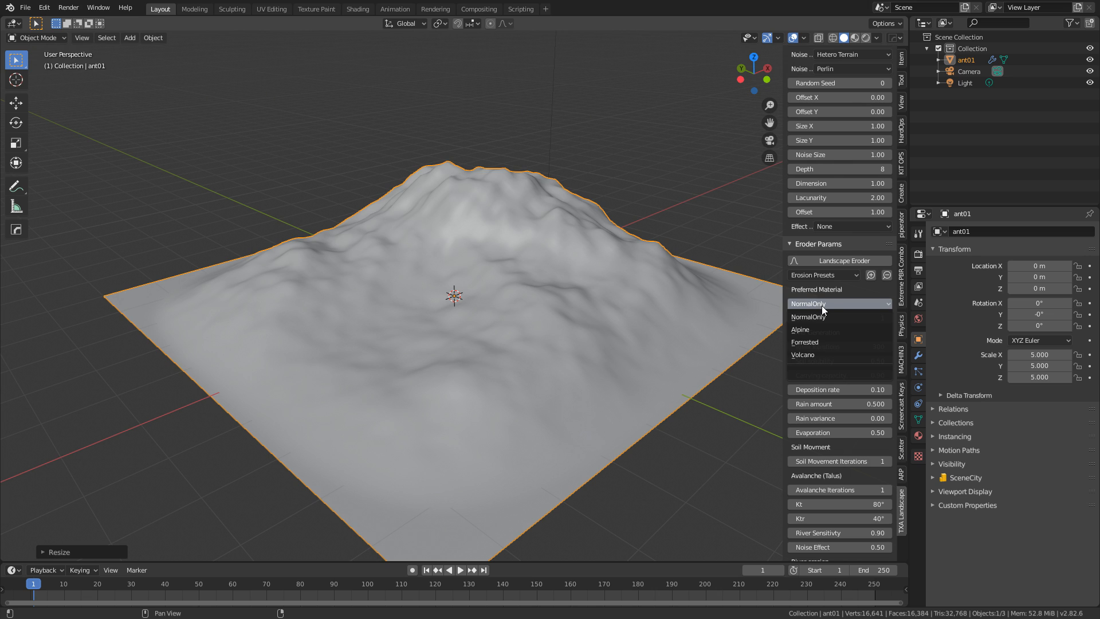
left_click(802, 355)
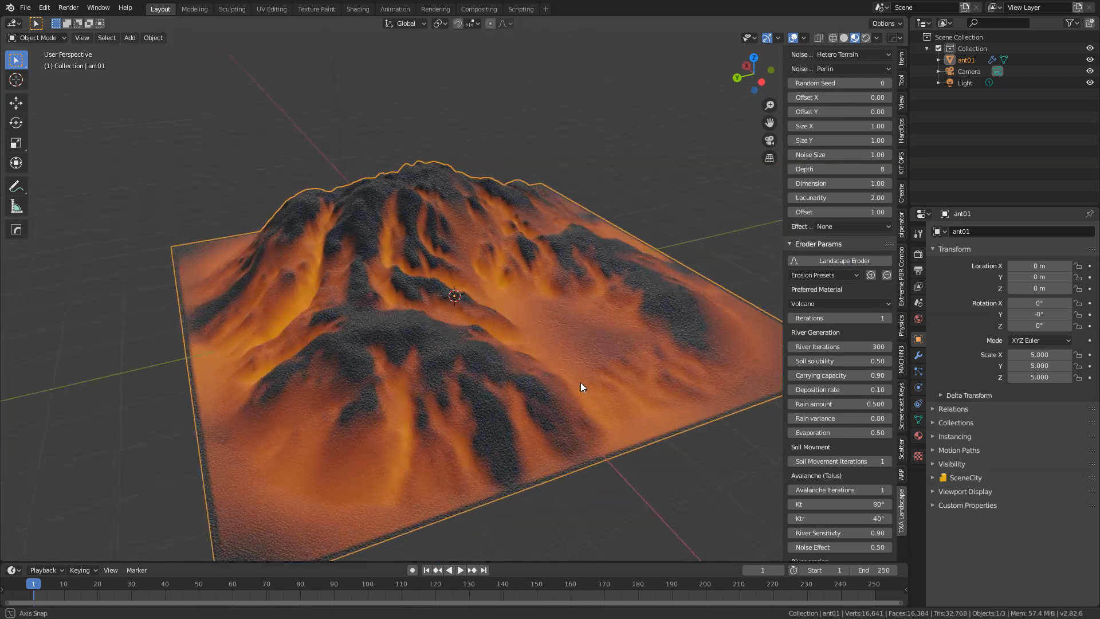
left_click(837, 303)
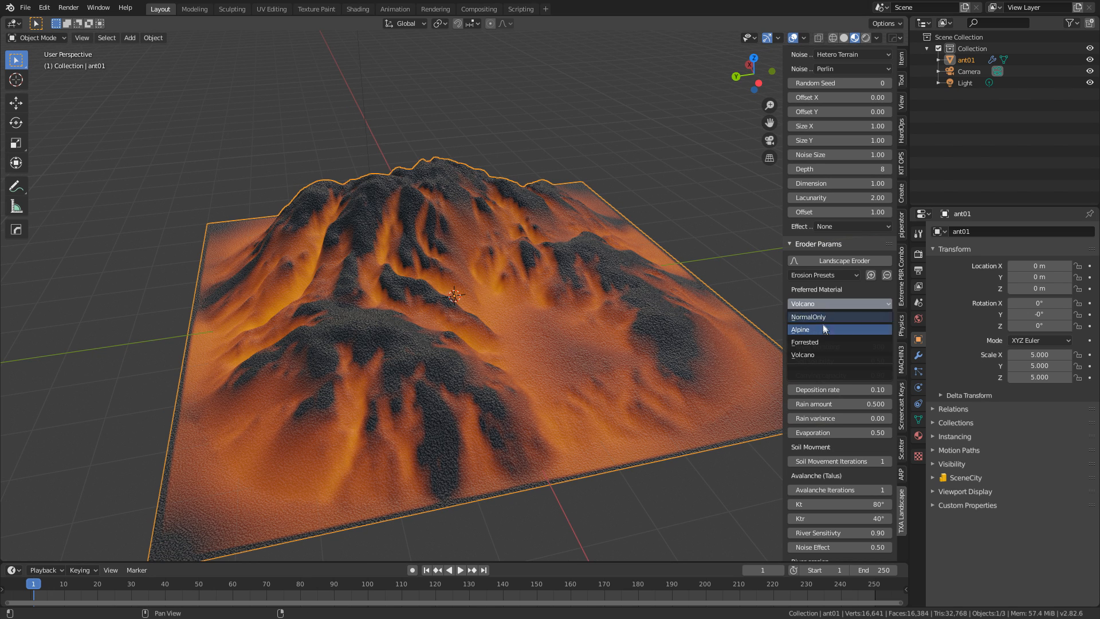
left_click(798, 329)
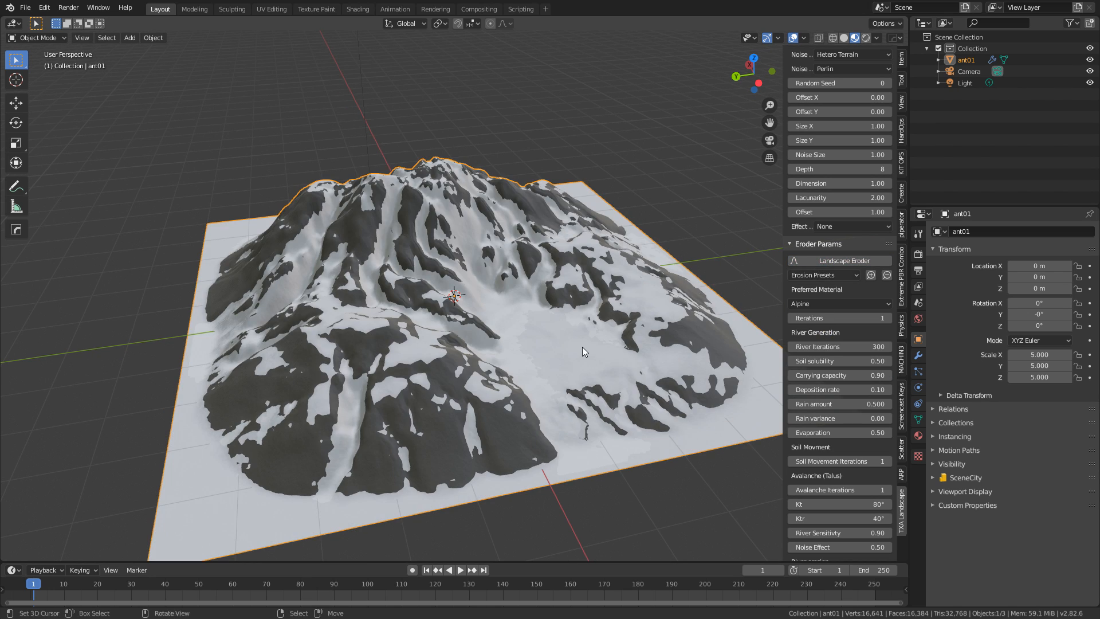
left_click(838, 303)
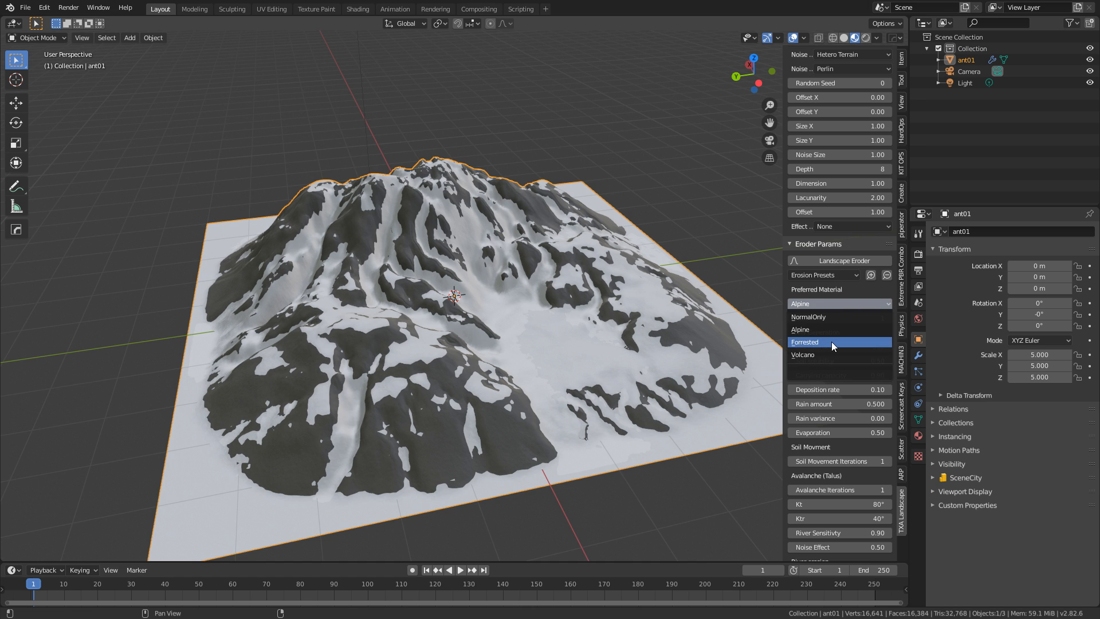
Step: Choose Forrested from the Preferred Material dropdown
left_click(804, 342)
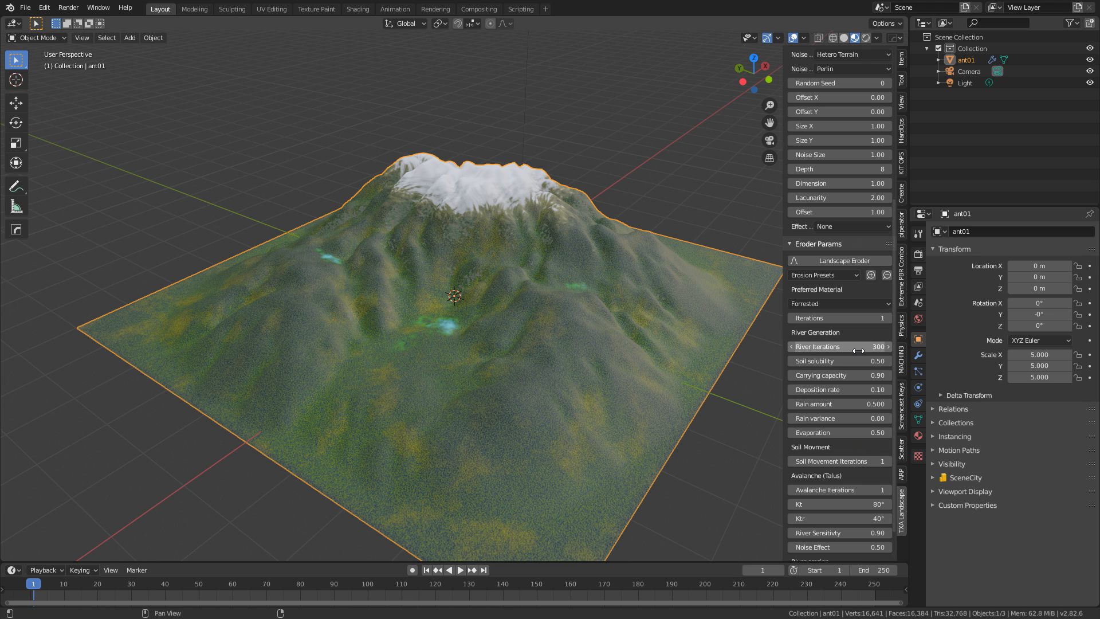
mouse_move(838, 347)
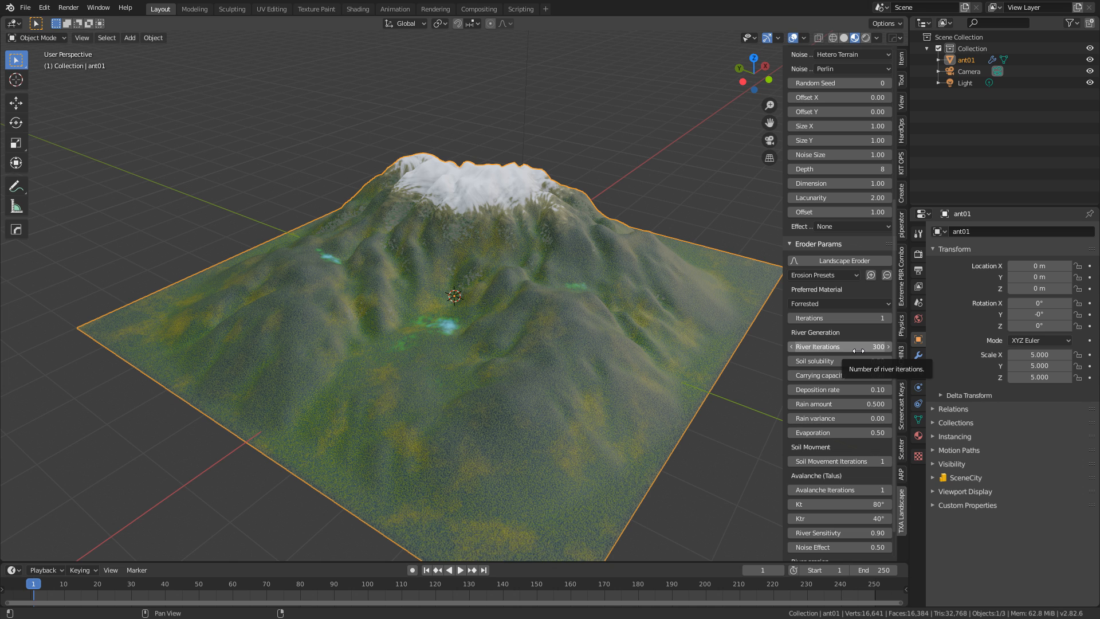
mouse_move(858, 311)
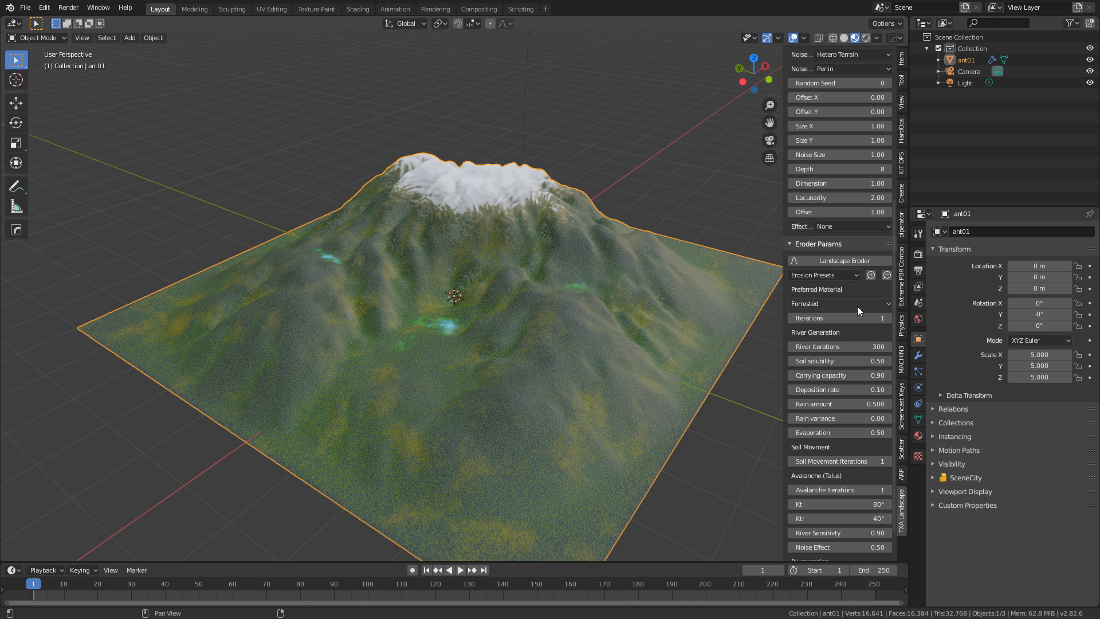